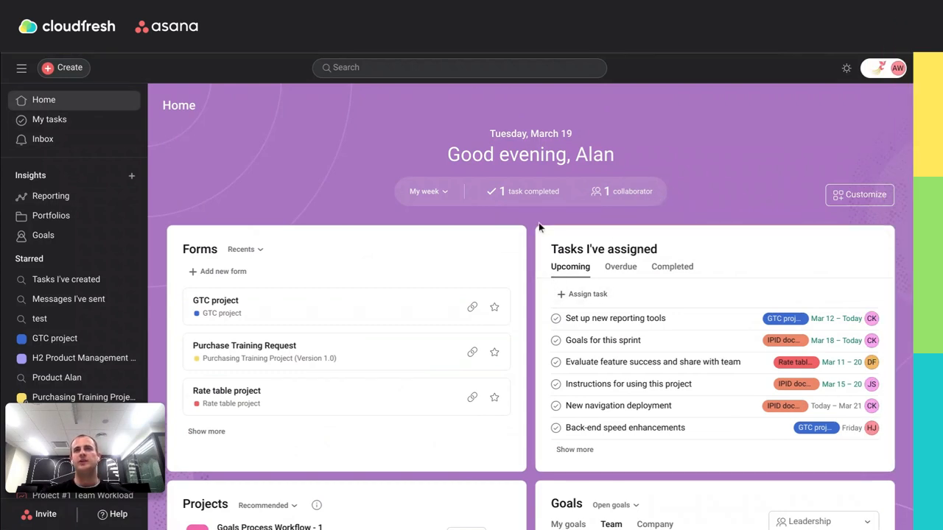
mouse_move(418, 257)
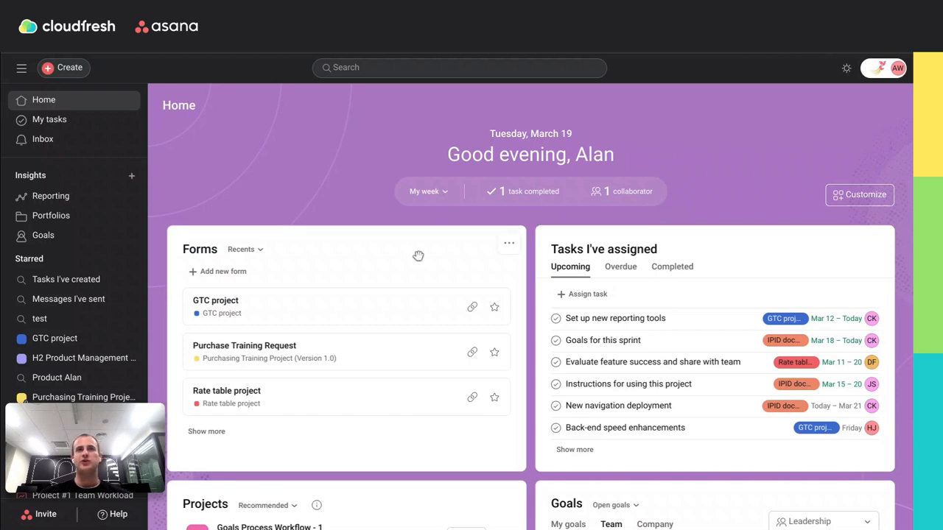
mouse_move(397, 276)
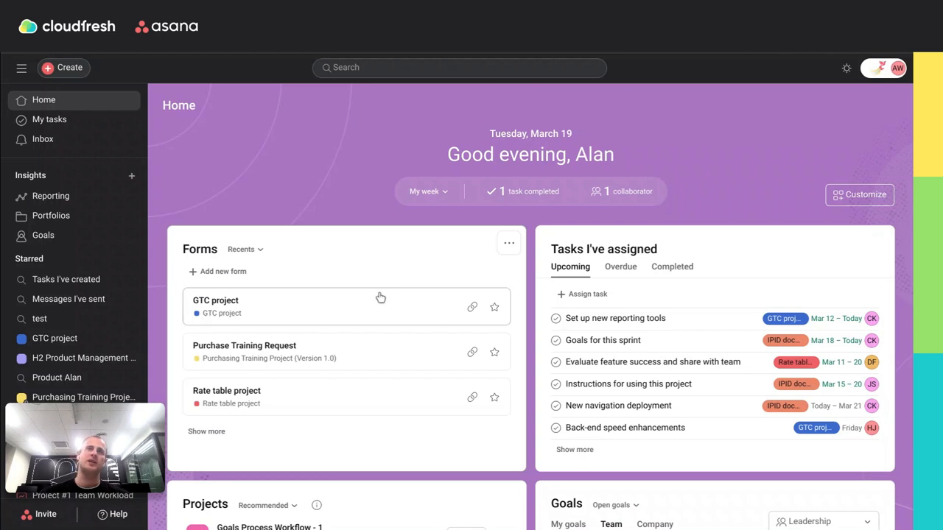
mouse_move(362, 266)
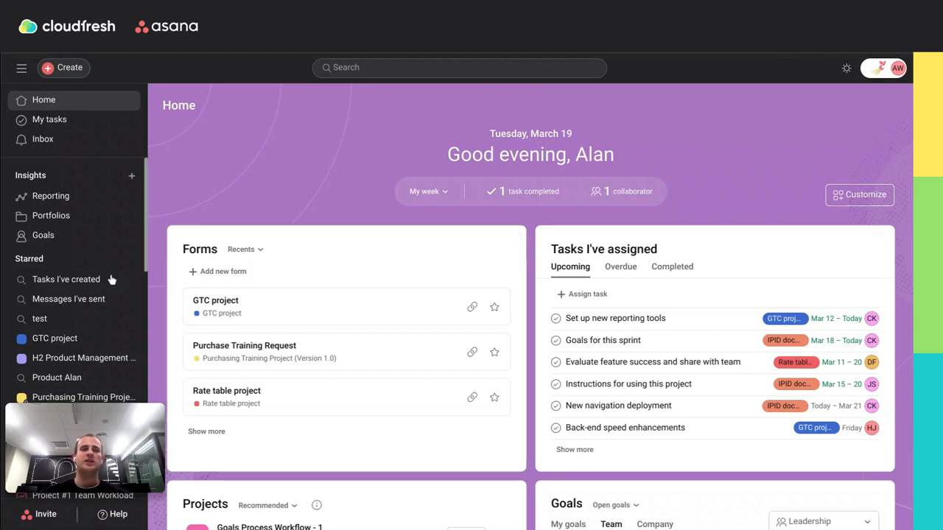
Step: Open Operations Portfolio from Portfolios and show its Workload chart of team members' daily effort
left_click(51, 215)
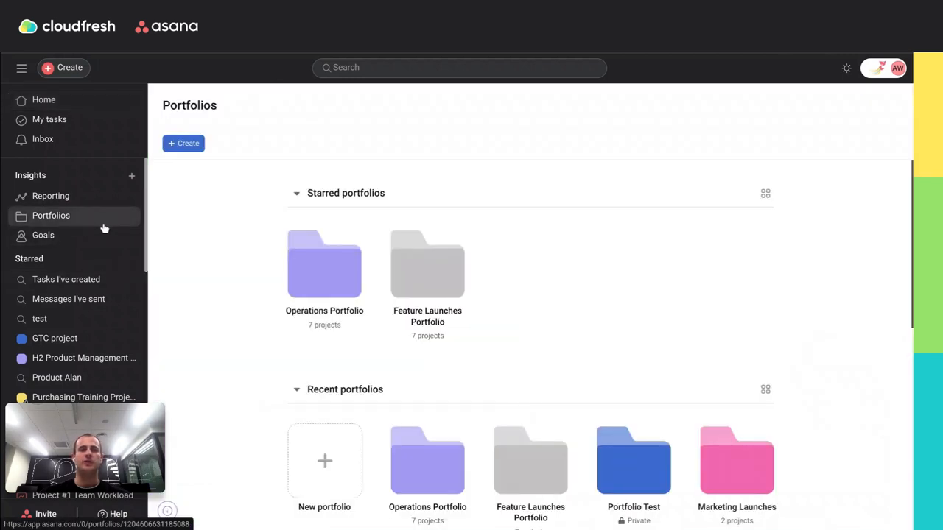
left_click(324, 265)
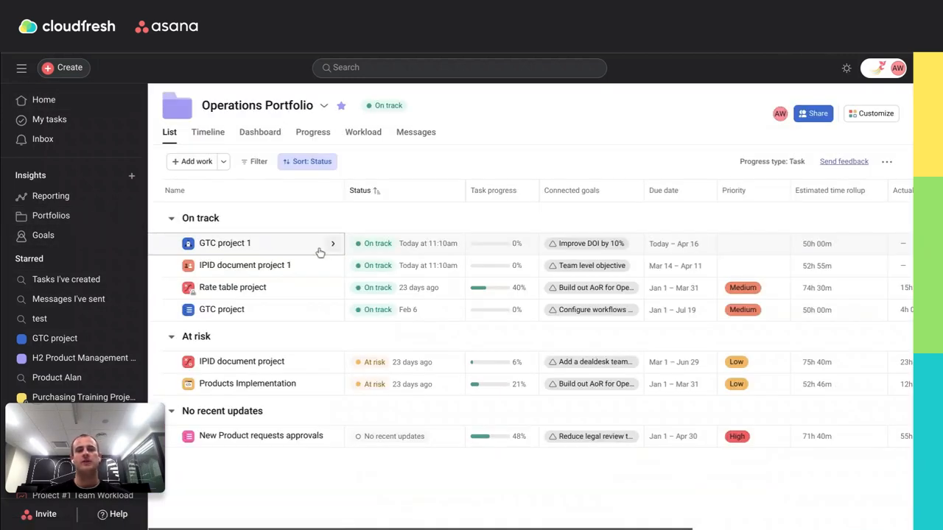
mouse_move(341, 132)
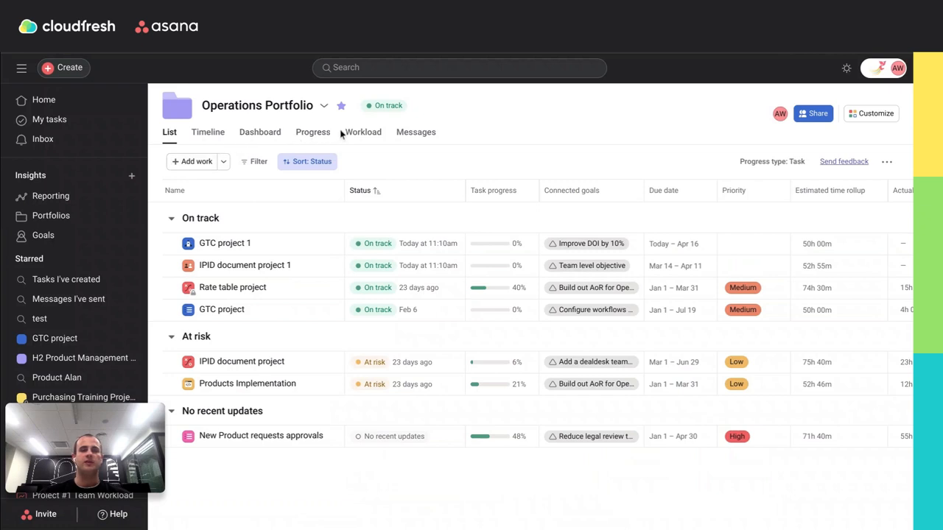
left_click(363, 132)
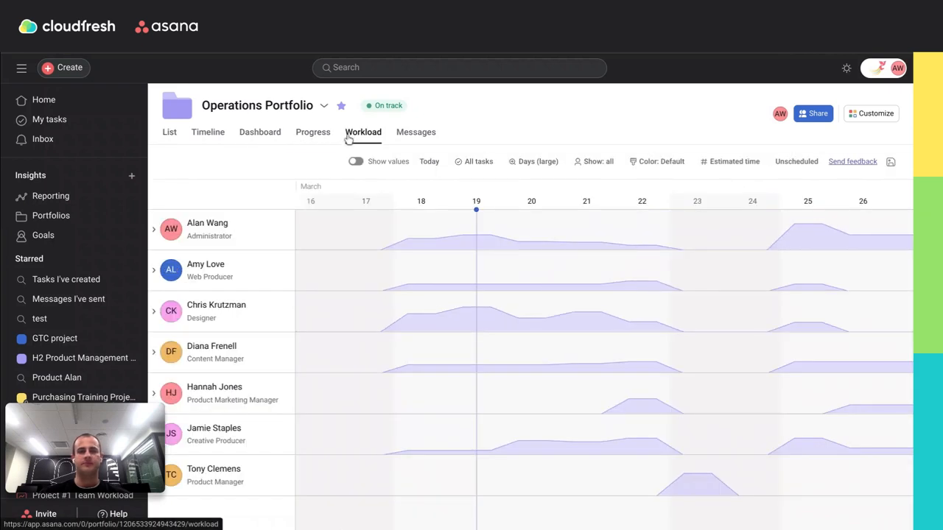
mouse_move(269, 306)
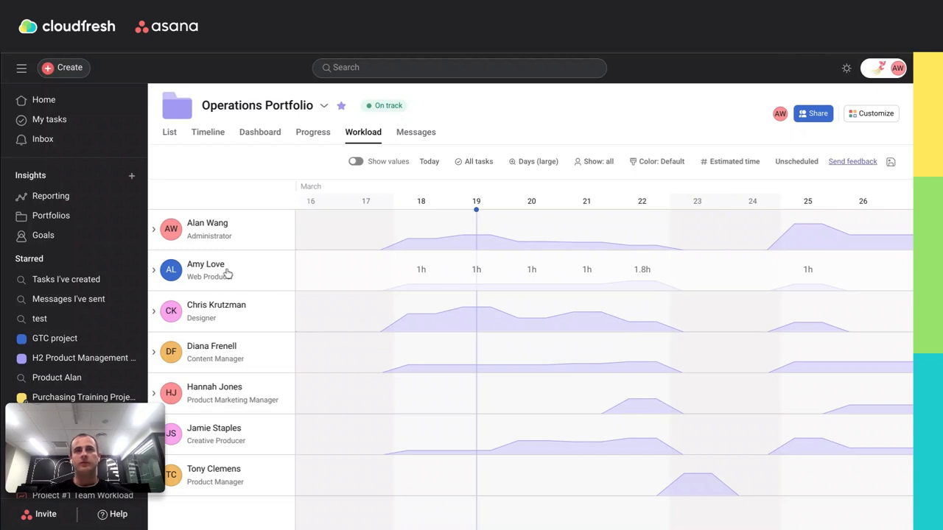
left_click(154, 270)
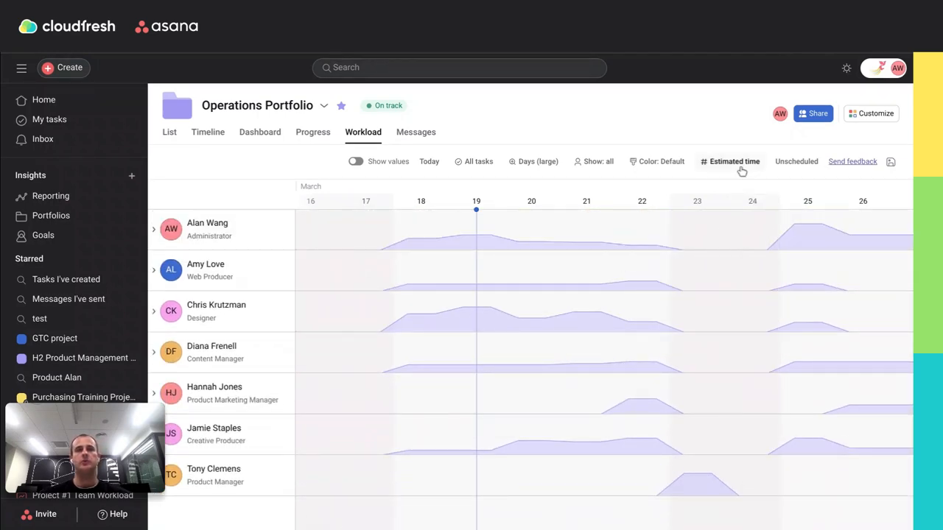
Step: Pick Estimated time from the field library as the workload's effort measure
left_click(734, 161)
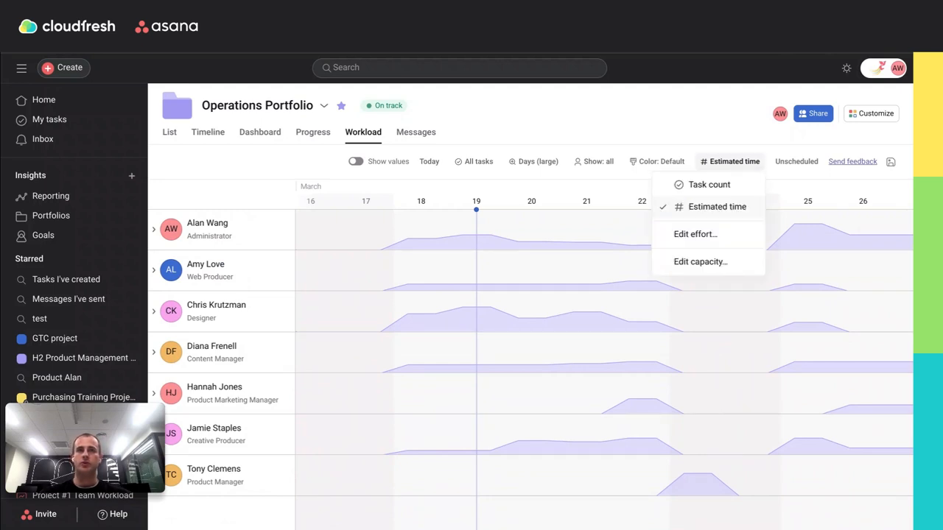
mouse_move(730, 225)
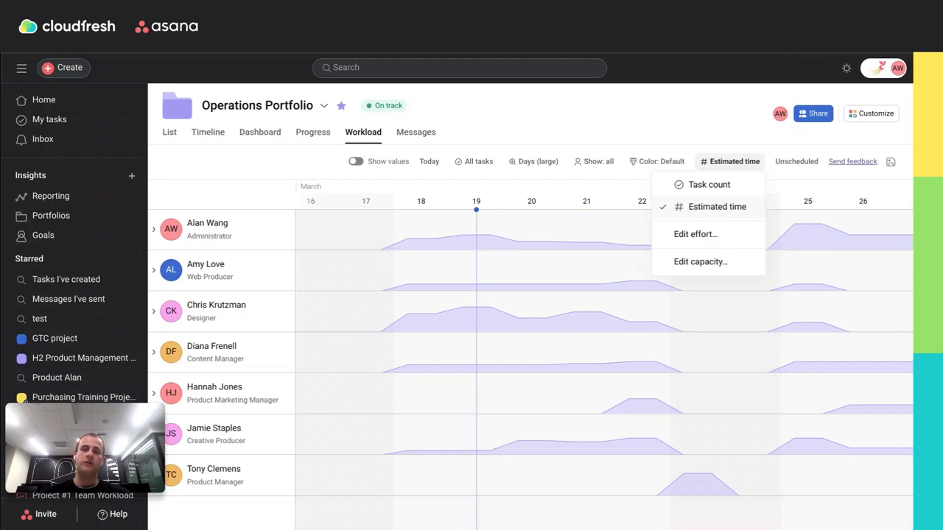
mouse_move(694, 234)
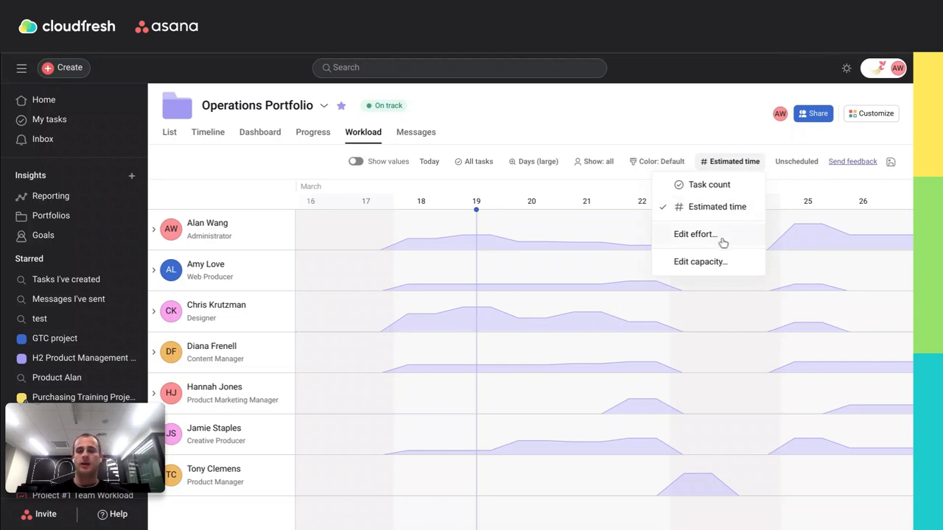
left_click(694, 234)
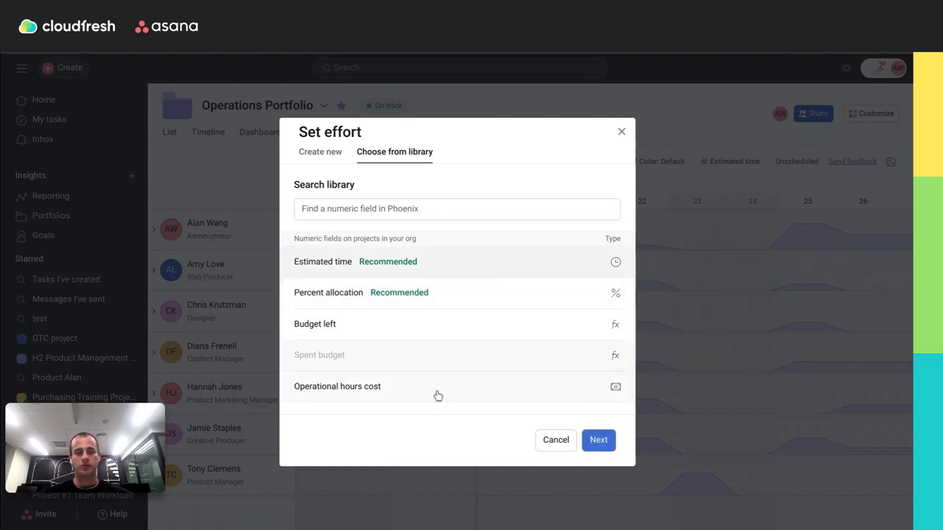
left_click(322, 261)
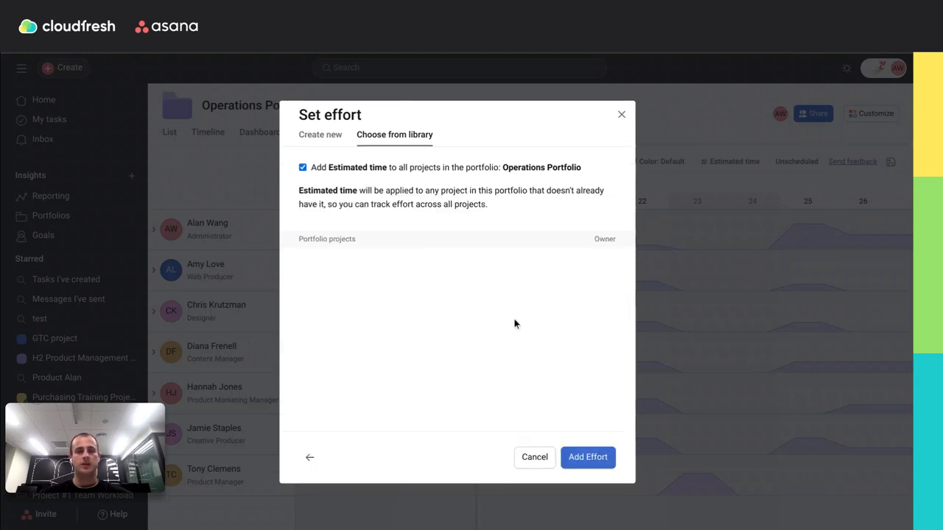
mouse_move(495, 327)
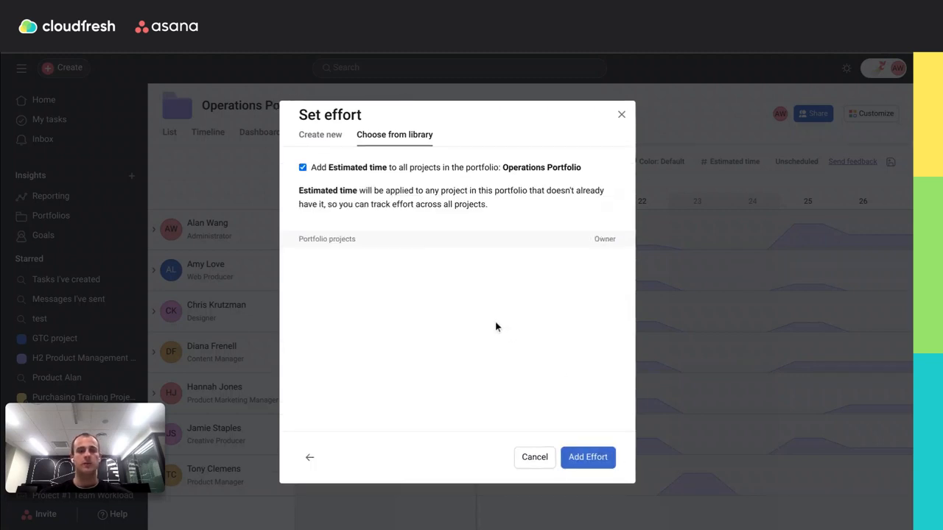
mouse_move(490, 319)
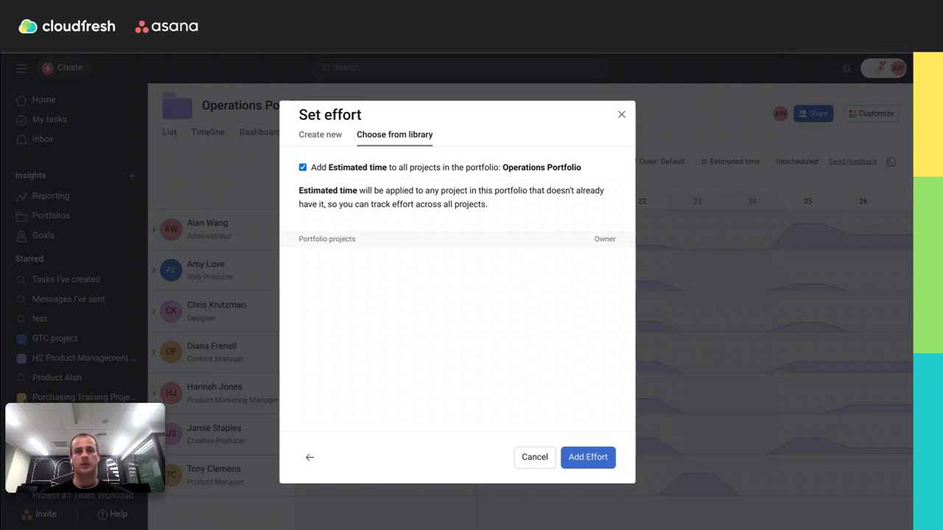
Step: Add Estimated time to all projects and save 40-hour weekly capacities, one member at 20
left_click(588, 456)
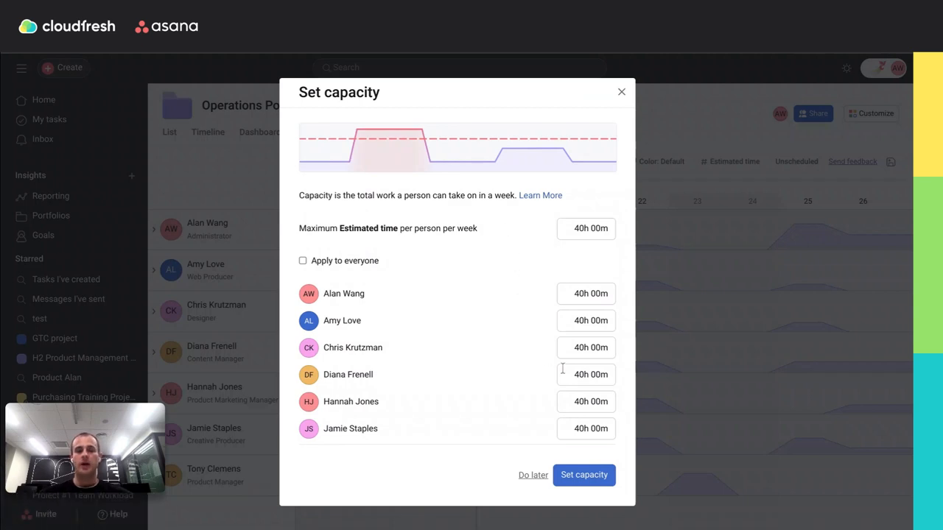
scroll("down", 3)
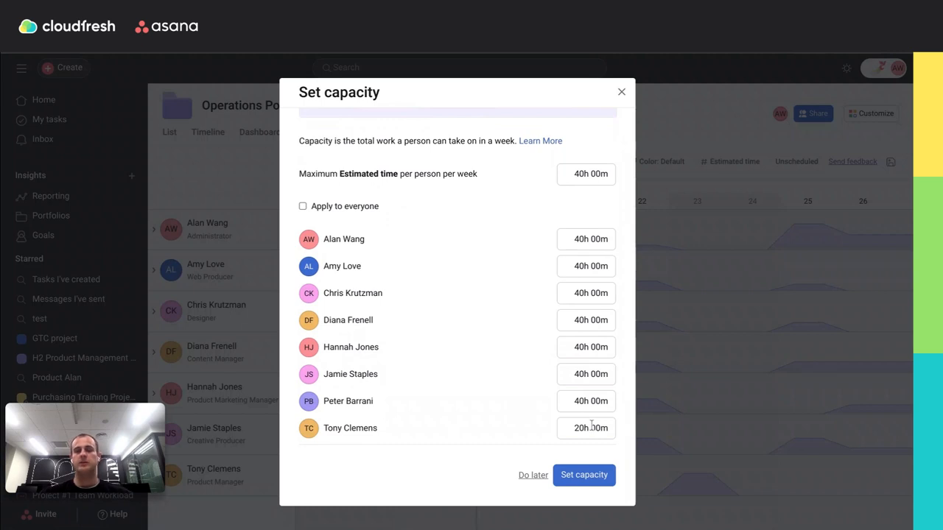
mouse_move(540, 379)
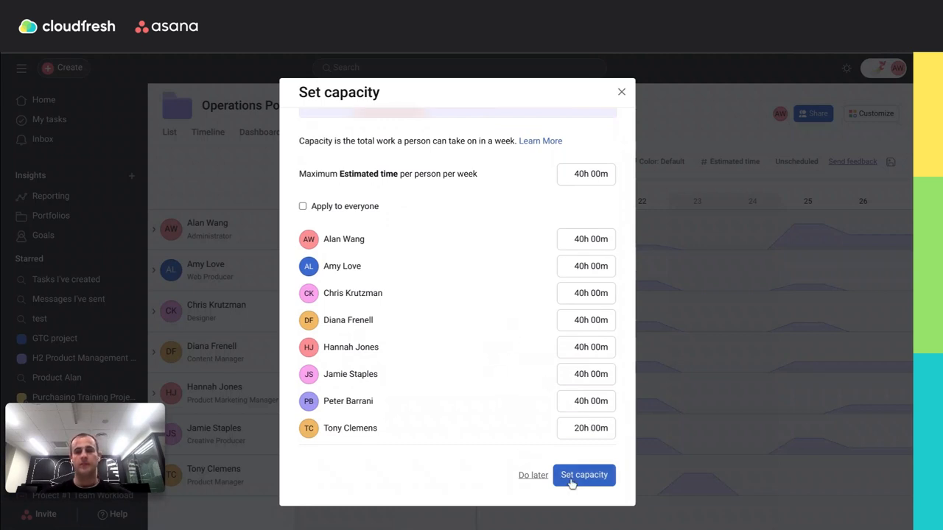
left_click(584, 475)
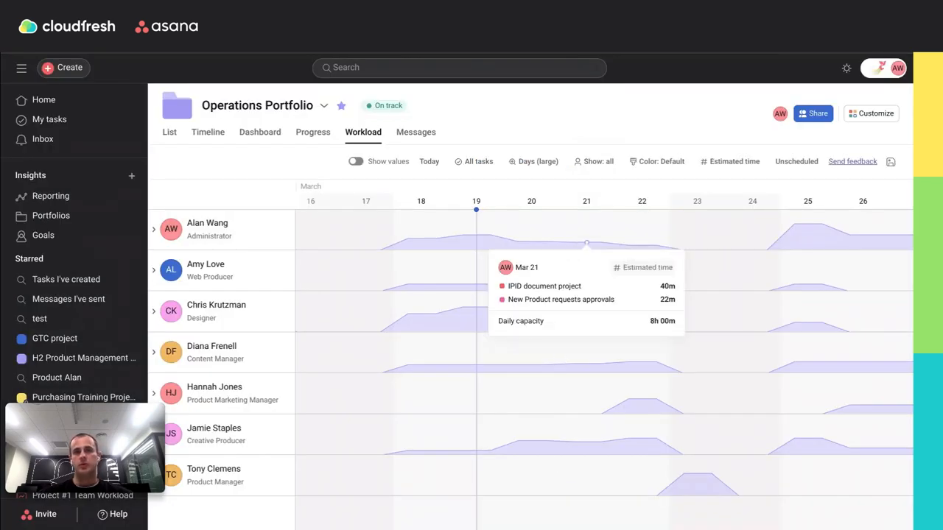
mouse_move(538, 161)
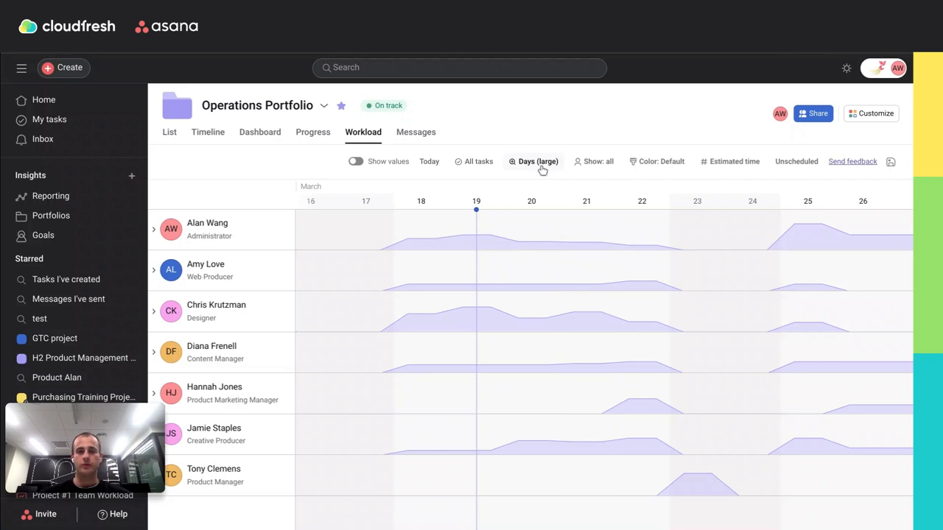
left_click(538, 161)
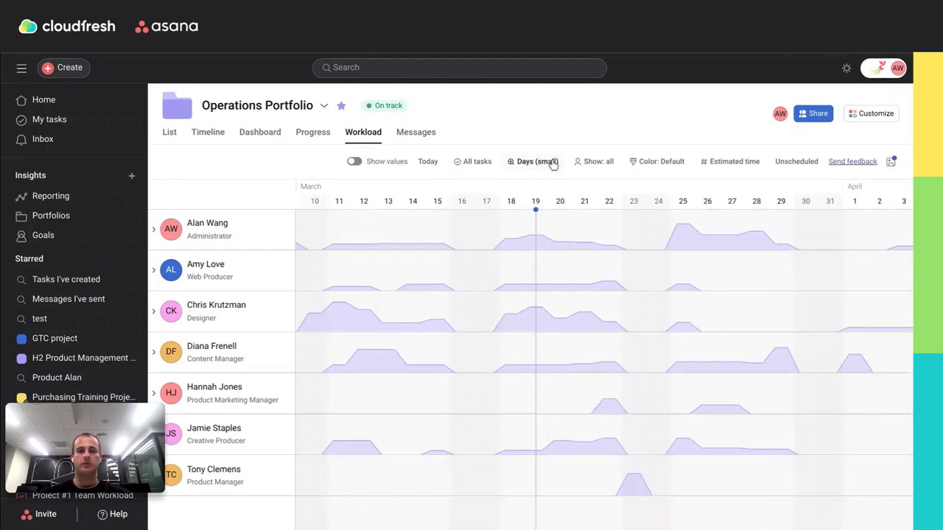
left_click(537, 162)
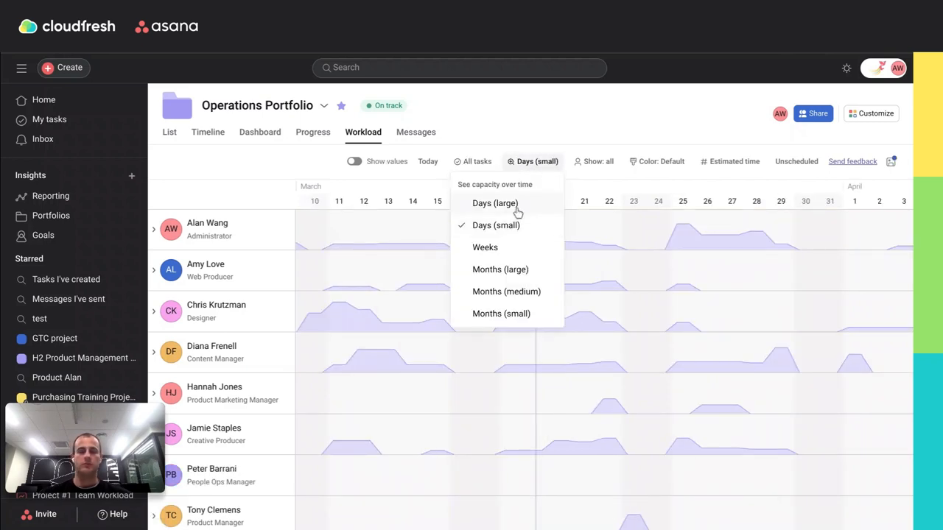
left_click(494, 204)
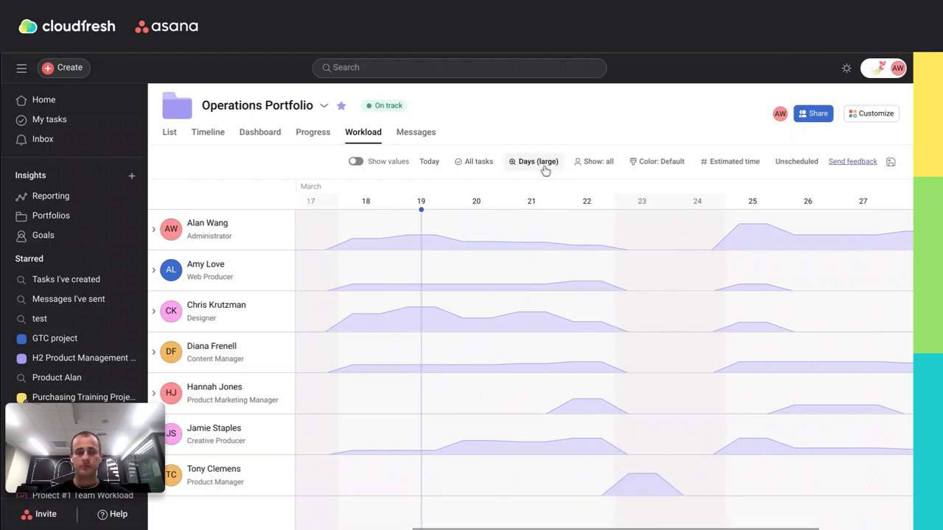
left_click(538, 162)
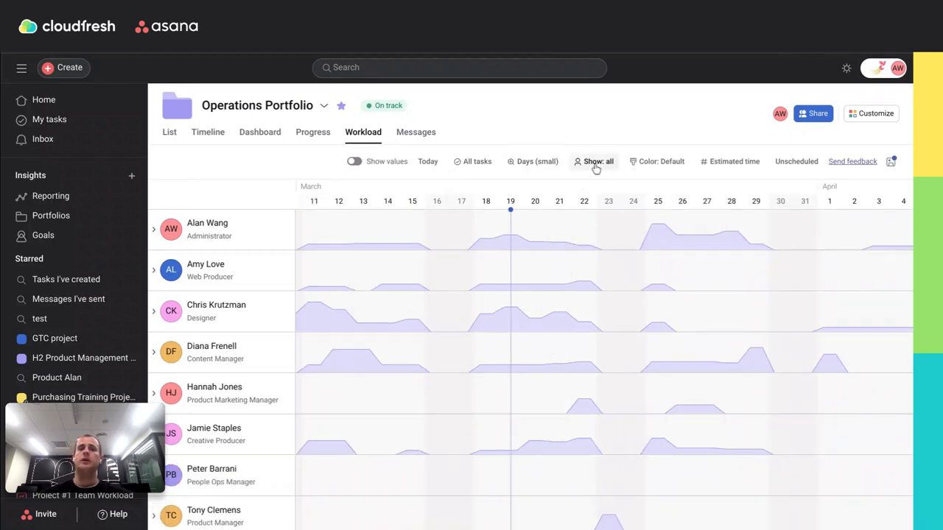
Step: Check the Show: all people filter, then view the Color: Default colouring options
left_click(598, 161)
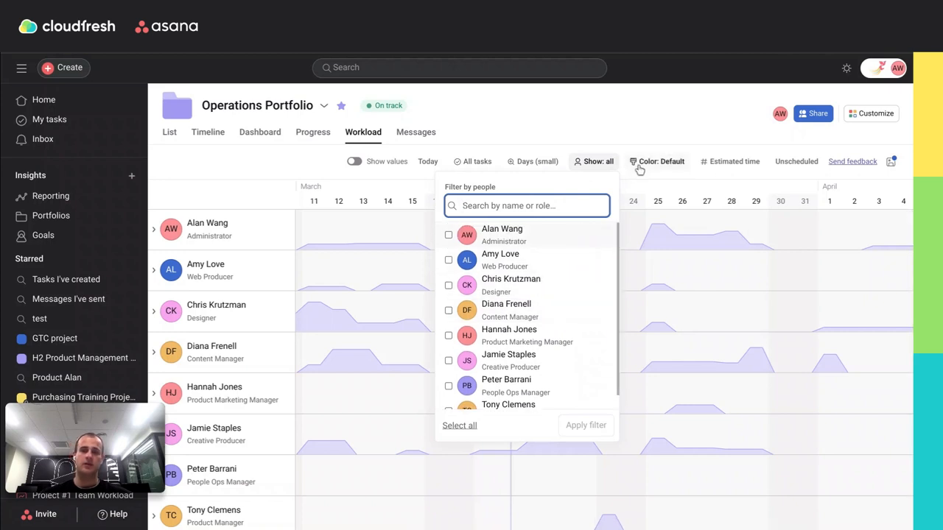
left_click(657, 161)
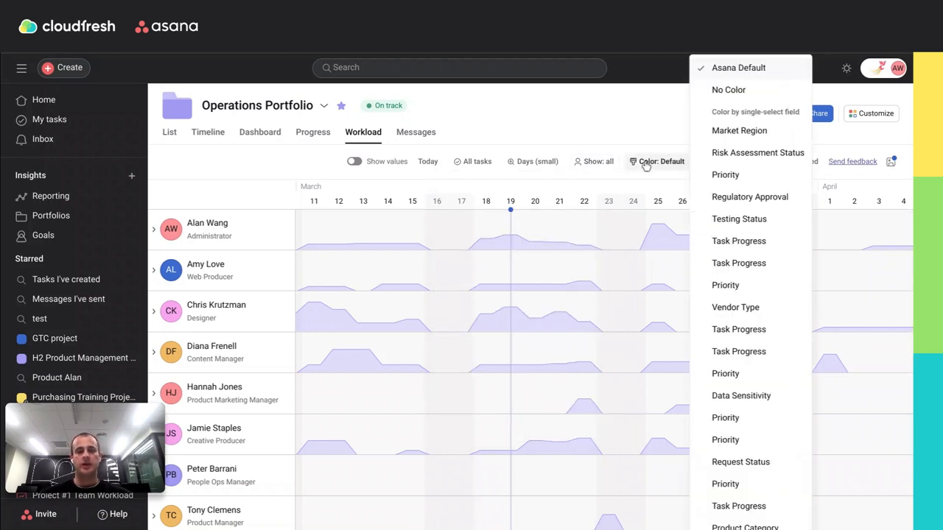
mouse_move(669, 186)
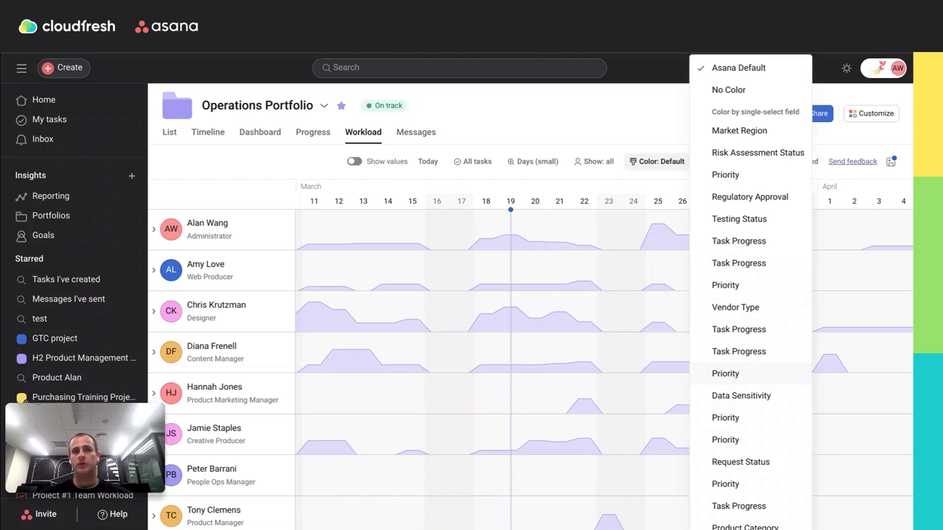
mouse_move(755, 357)
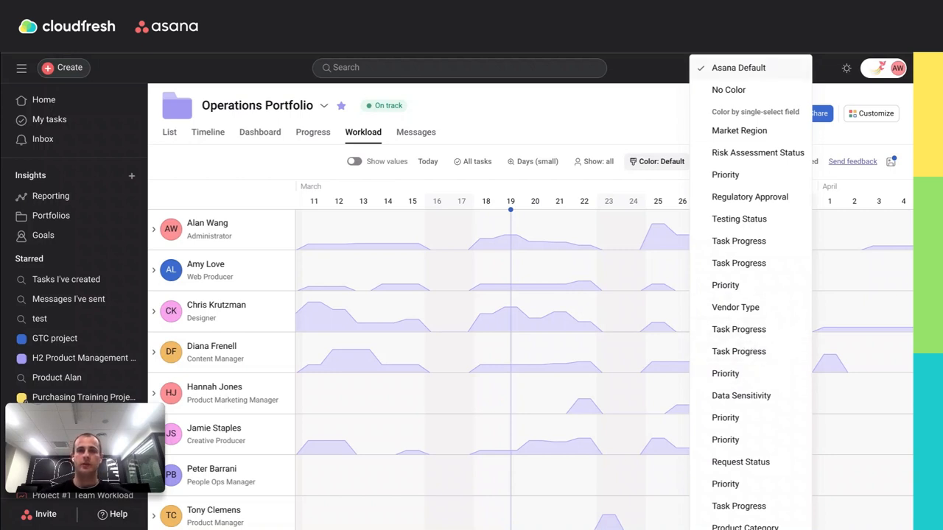
mouse_move(569, 99)
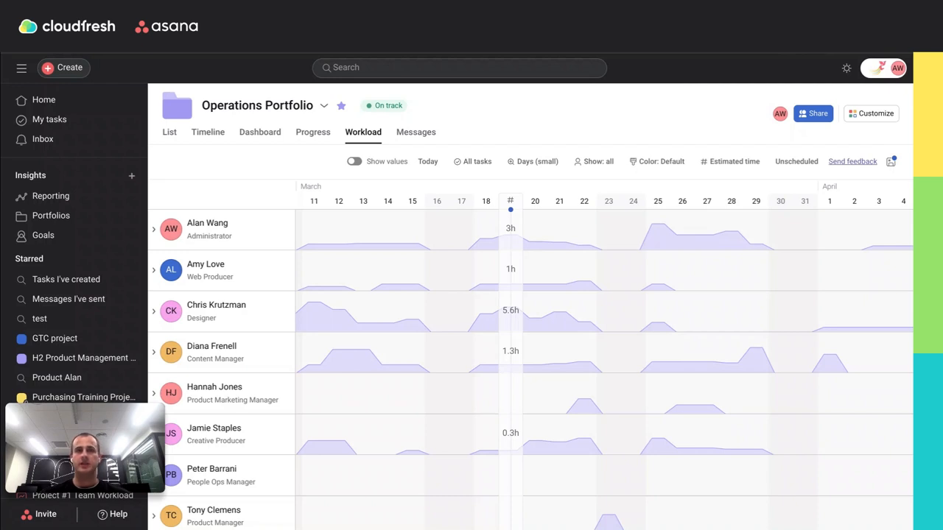
mouse_move(444, 219)
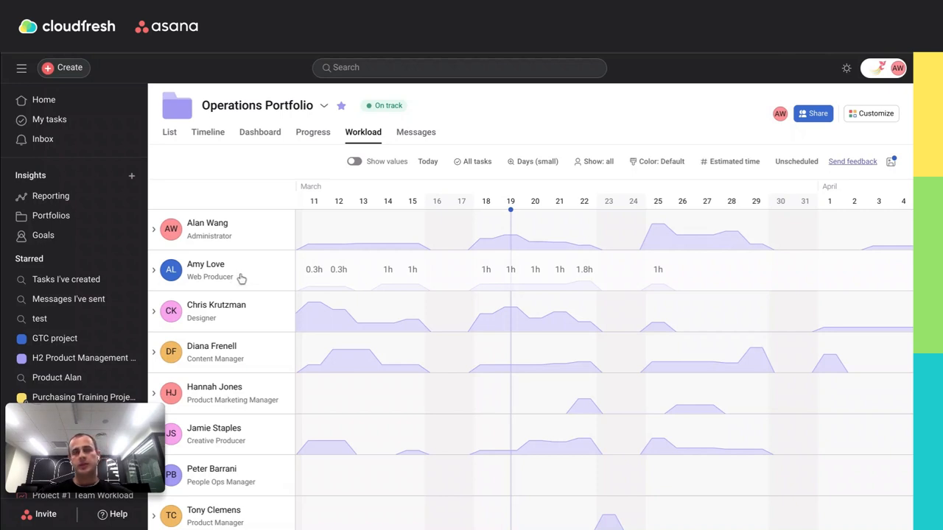
mouse_move(244, 278)
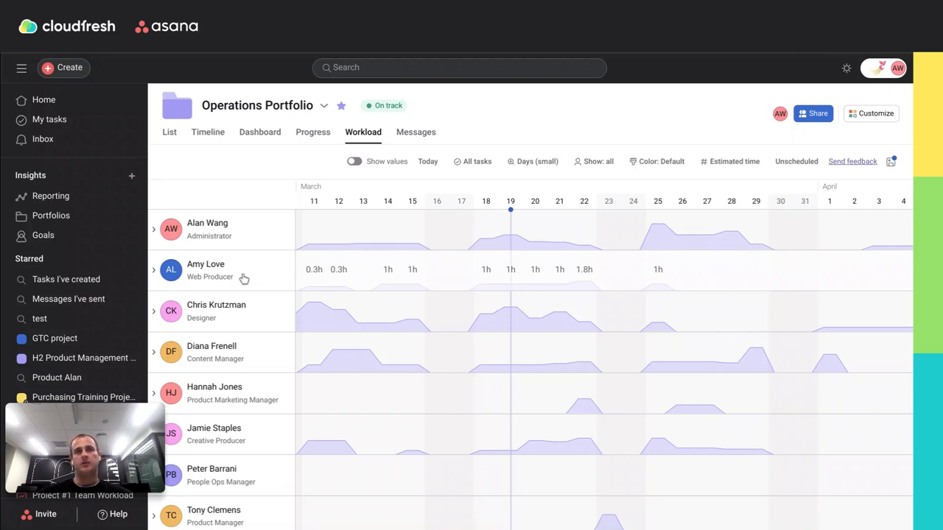
left_click(154, 270)
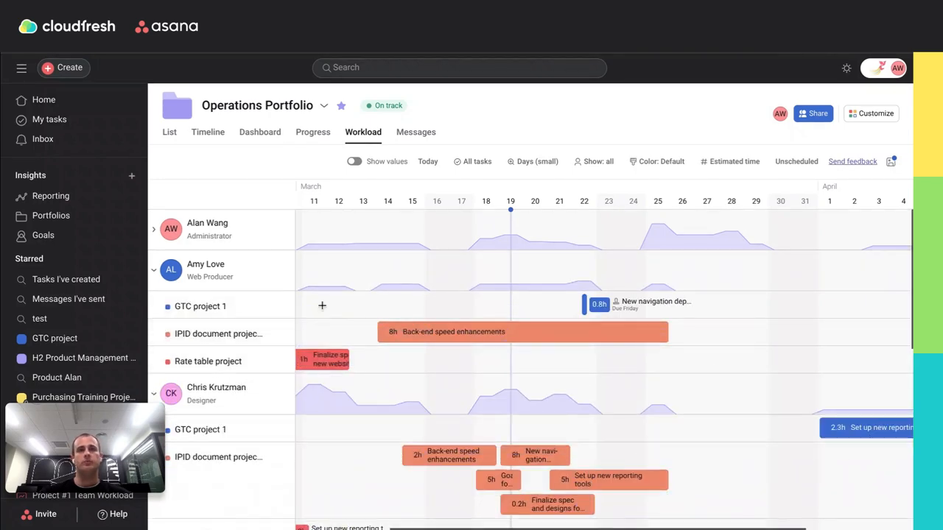
scroll("down", 3)
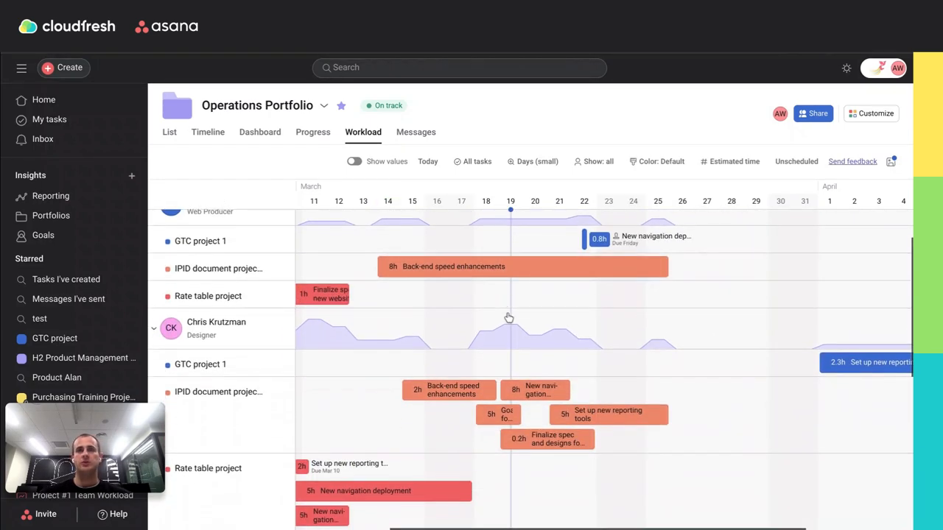
scroll("down", 3)
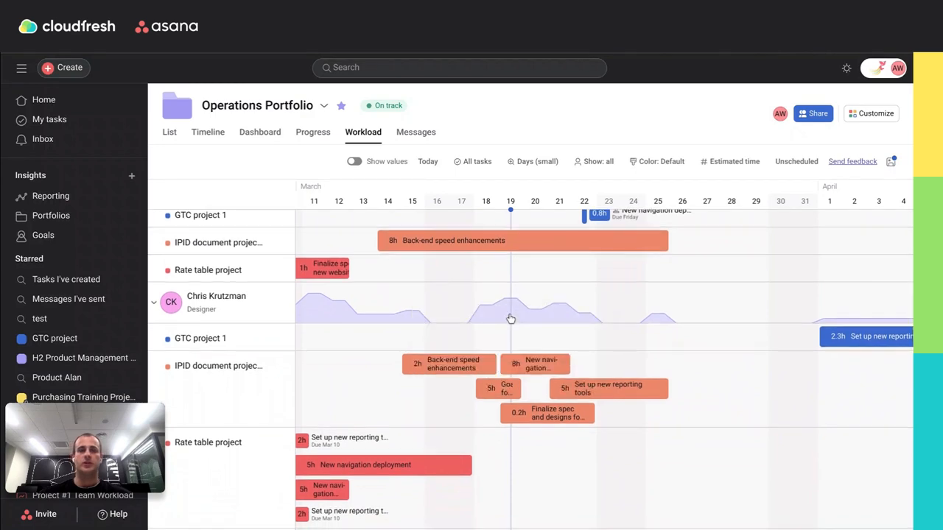
scroll("down", 3)
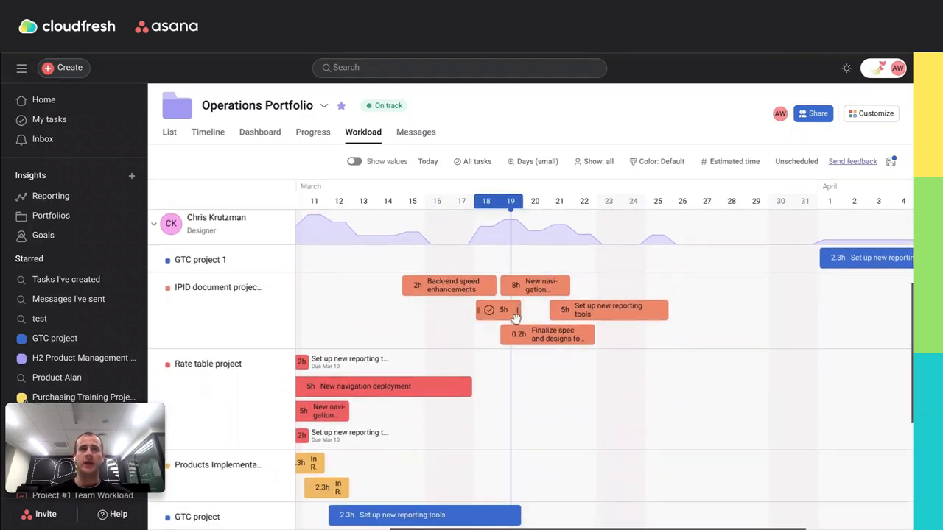
scroll("down", 3)
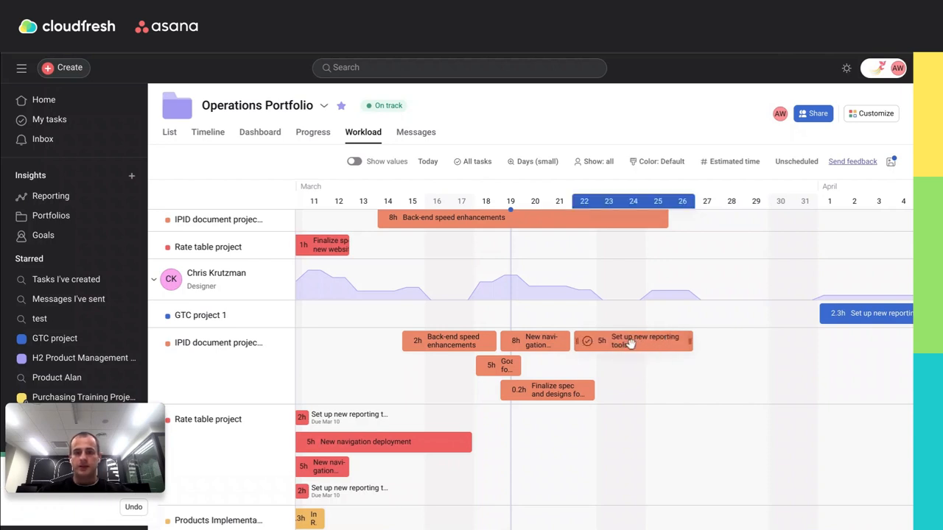
mouse_move(628, 342)
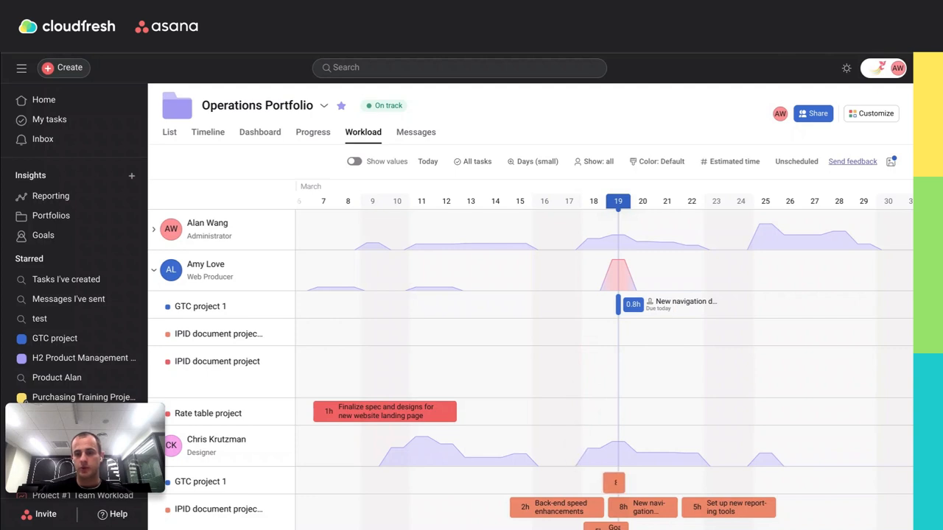
scroll("down", 3)
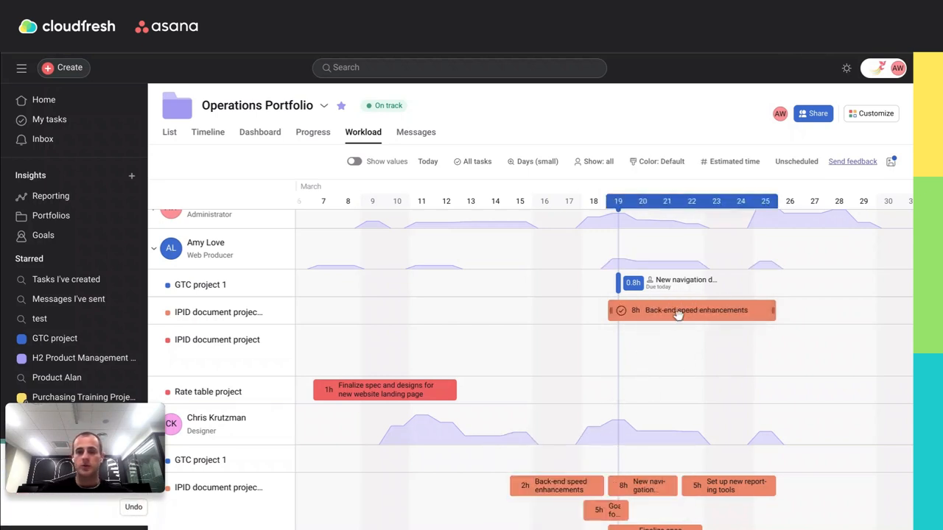
Step: Type the comment 'Can we reschedule it?' on Back-end speed enhancements, then close the task
left_click(691, 310)
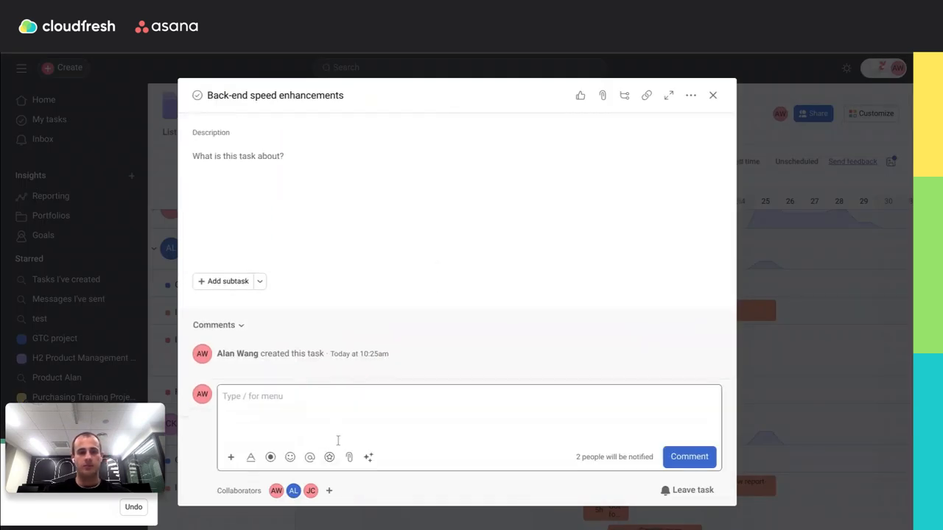
type("Can we")
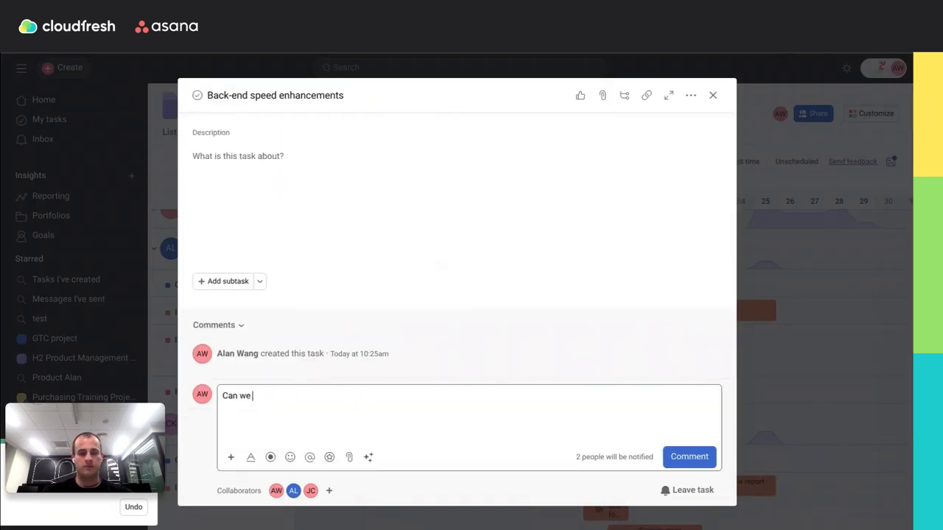
type("reschedule it?")
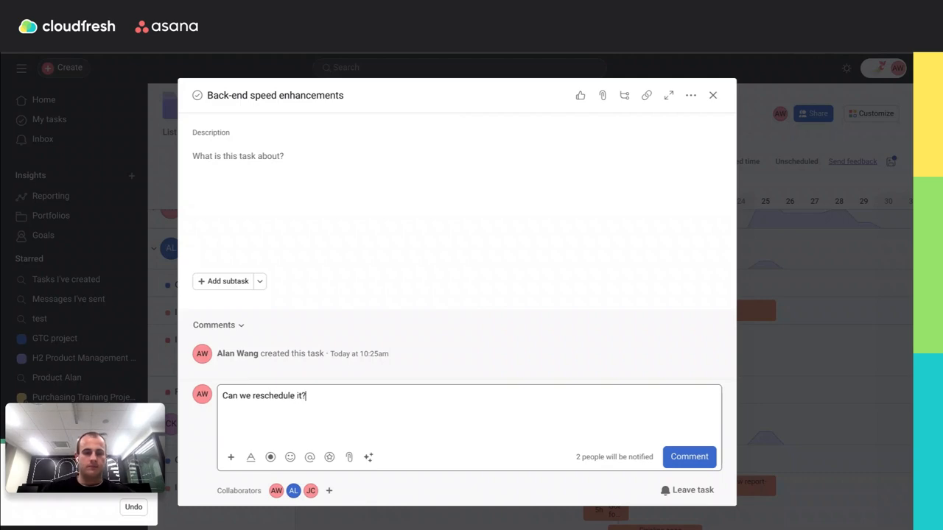
left_click(712, 95)
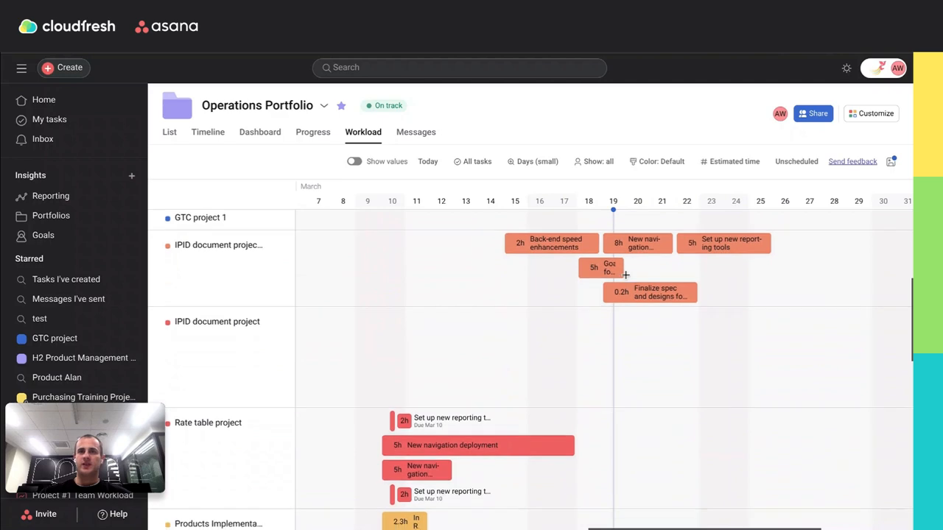
scroll("down", 3)
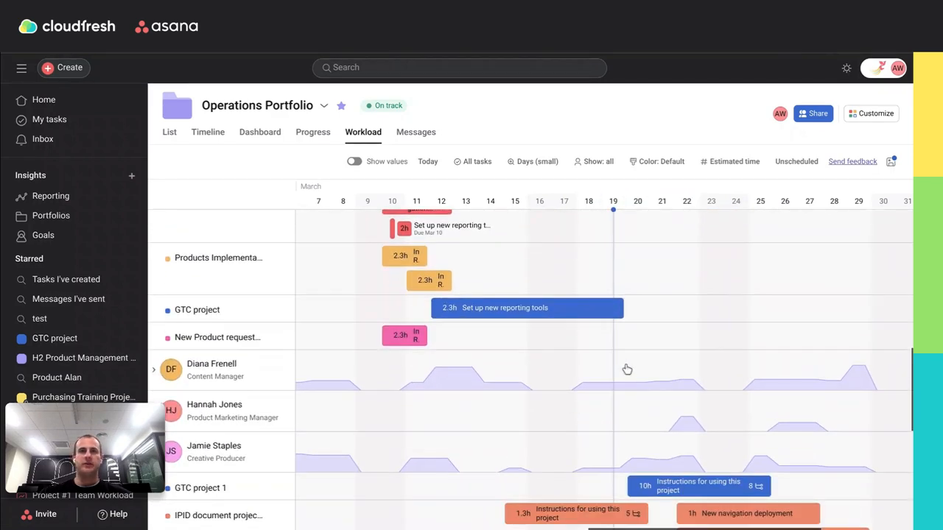
scroll("down", 3)
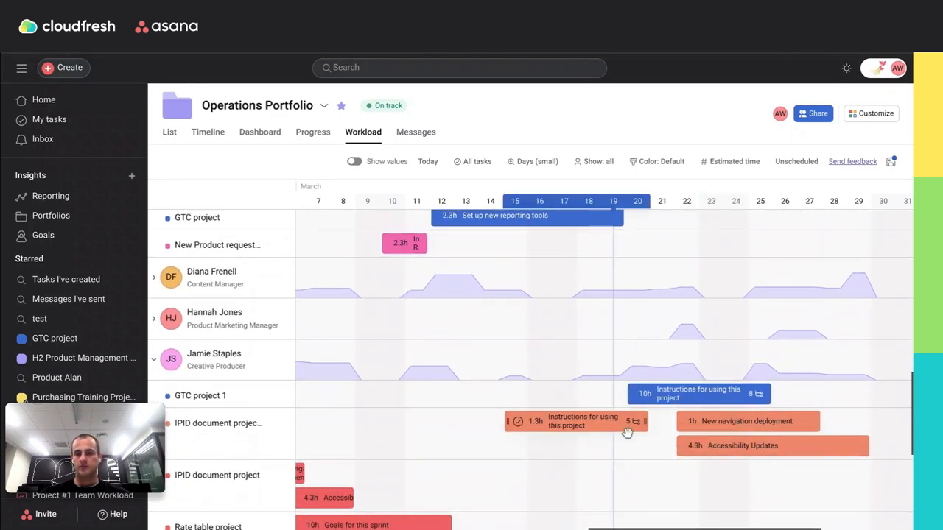
mouse_move(639, 427)
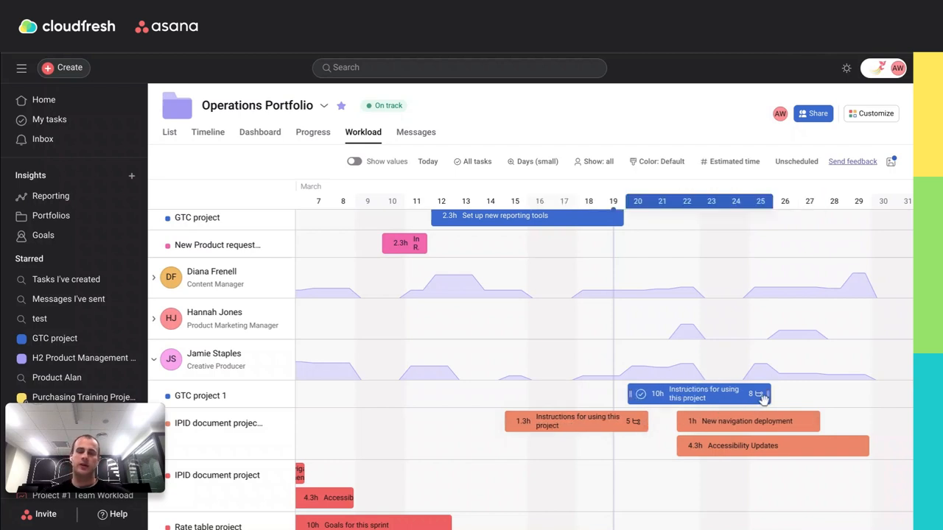
Step: Show the Unscheduled tasks side panel, which lists no undated tasks
left_click(797, 162)
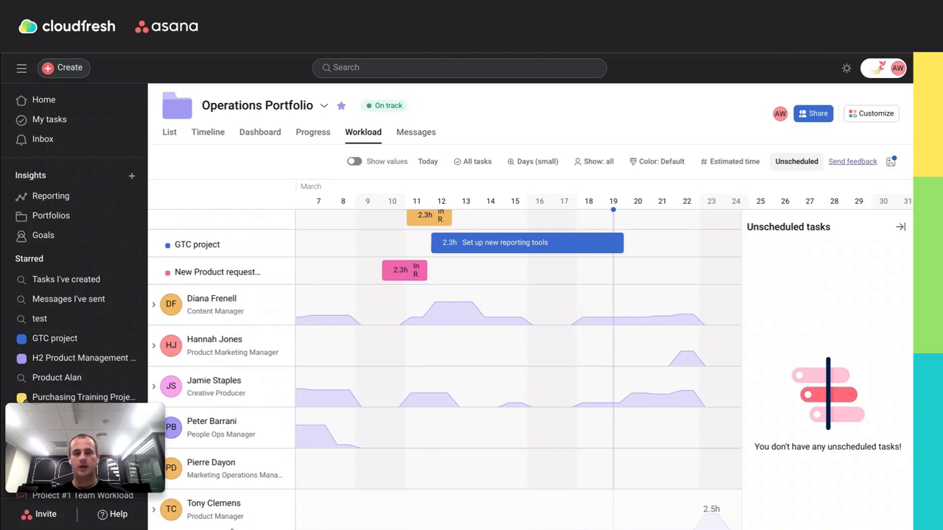
mouse_move(625, 315)
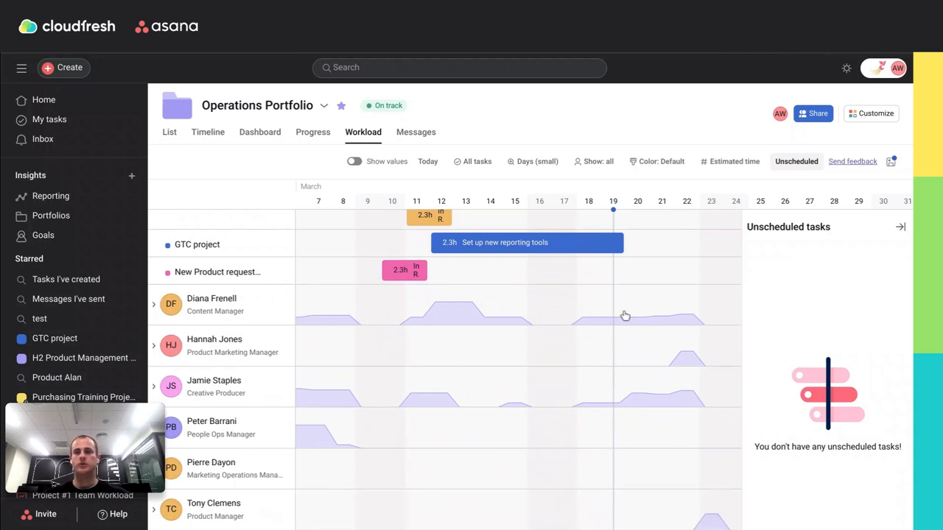